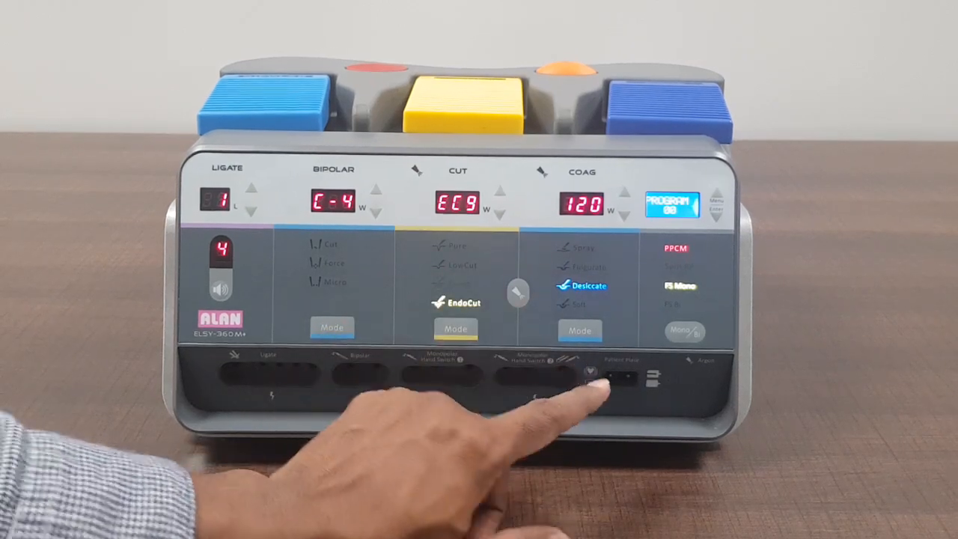
left_click(580, 331)
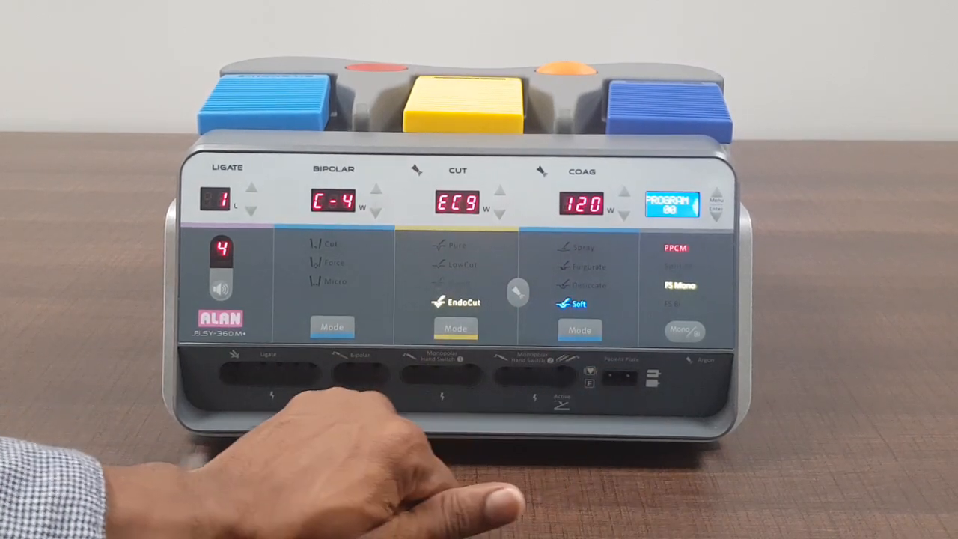